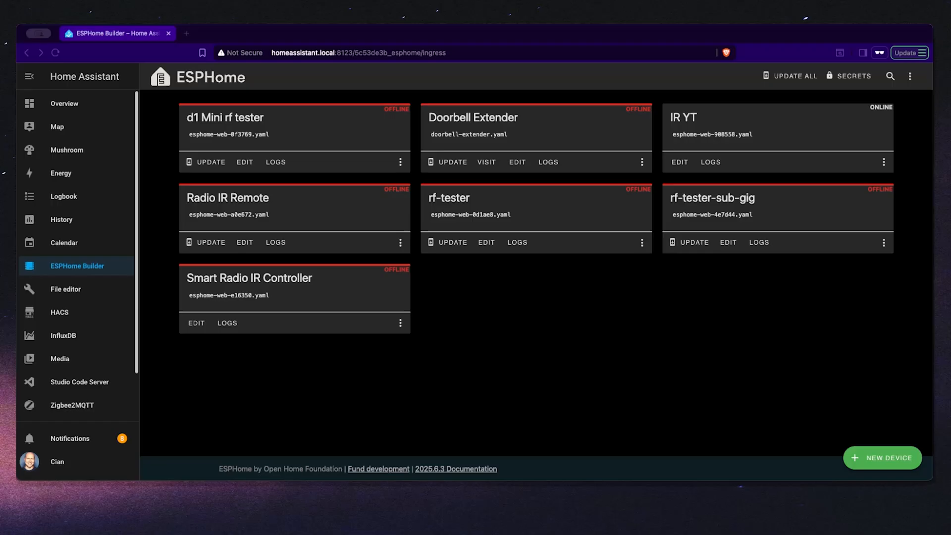
{"action": "mouse_move", "coordinate": [219, 311]}
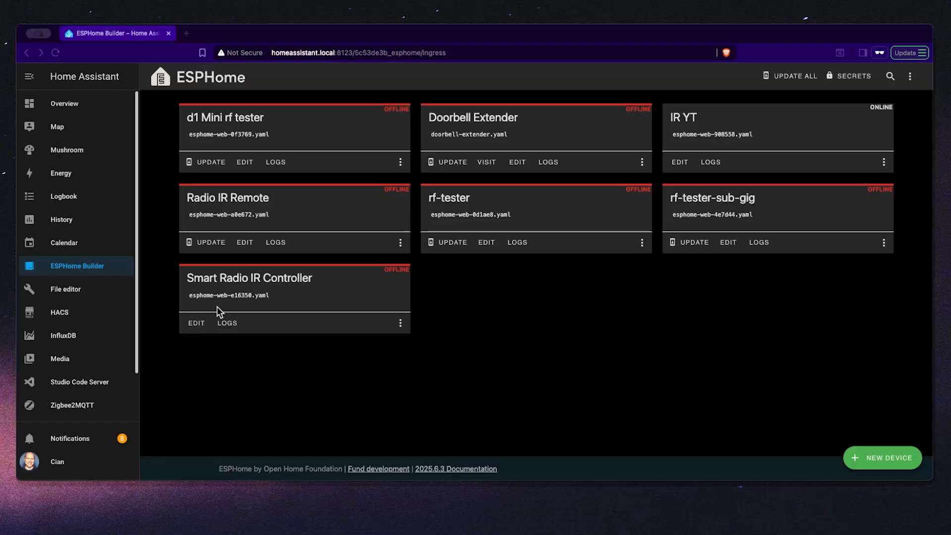
{"action": "mouse_move", "coordinate": [775, 250]}
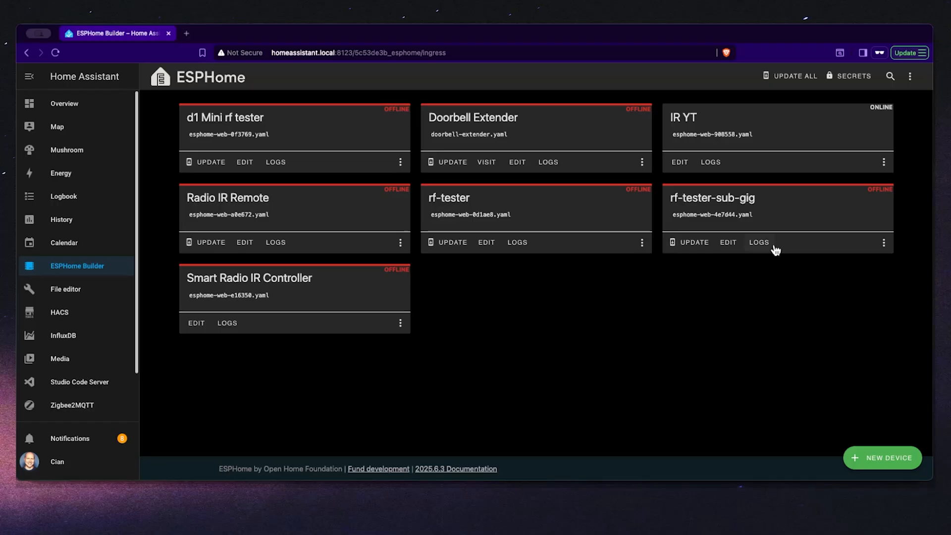
{"action": "mouse_move", "coordinate": [774, 230]}
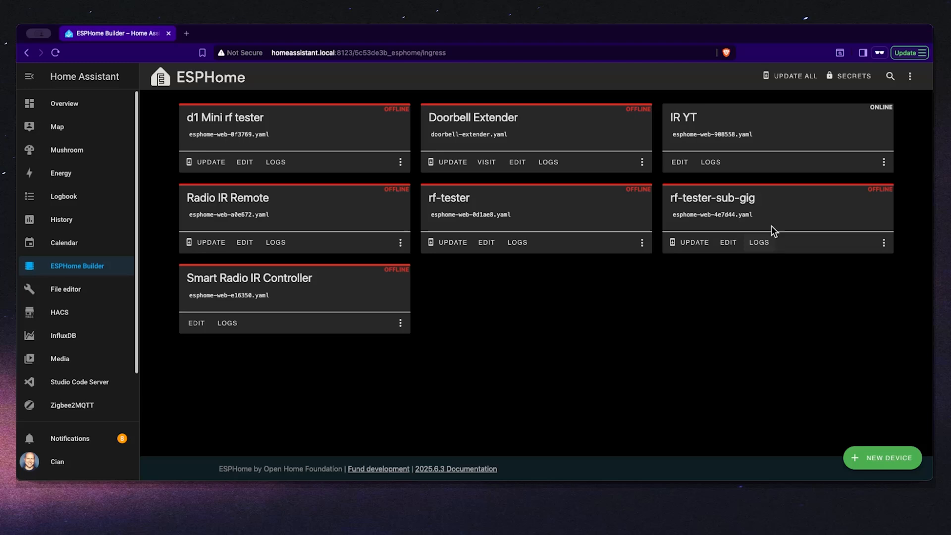
Open the IR YT device's YAML config and highlight the globals section
{"action": "left_click", "coordinate": [679, 162]}
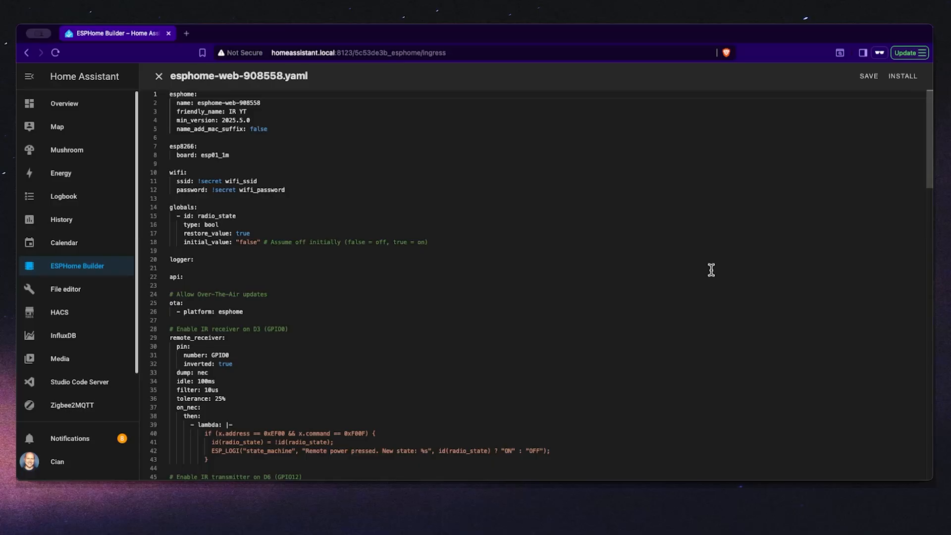
{"action": "mouse_move", "coordinate": [707, 269]}
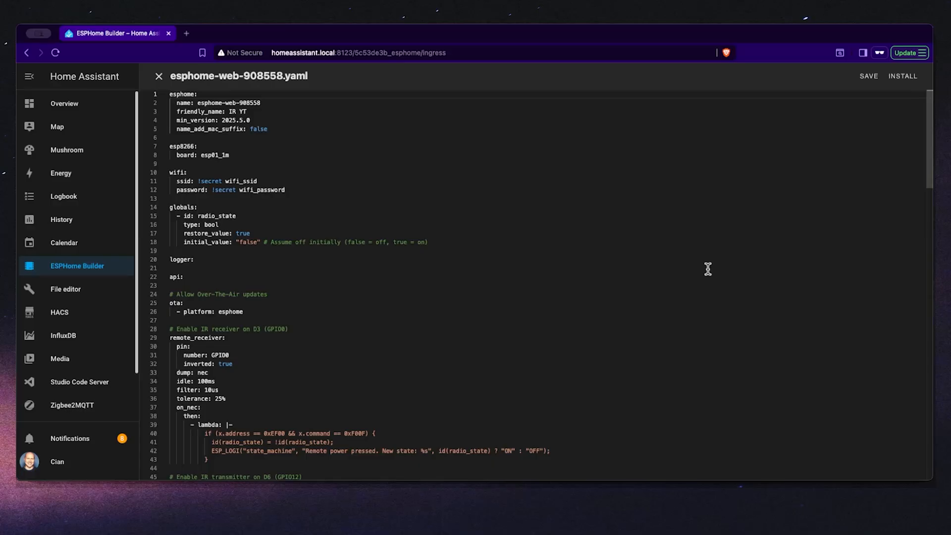
{"action": "mouse_move", "coordinate": [228, 233]}
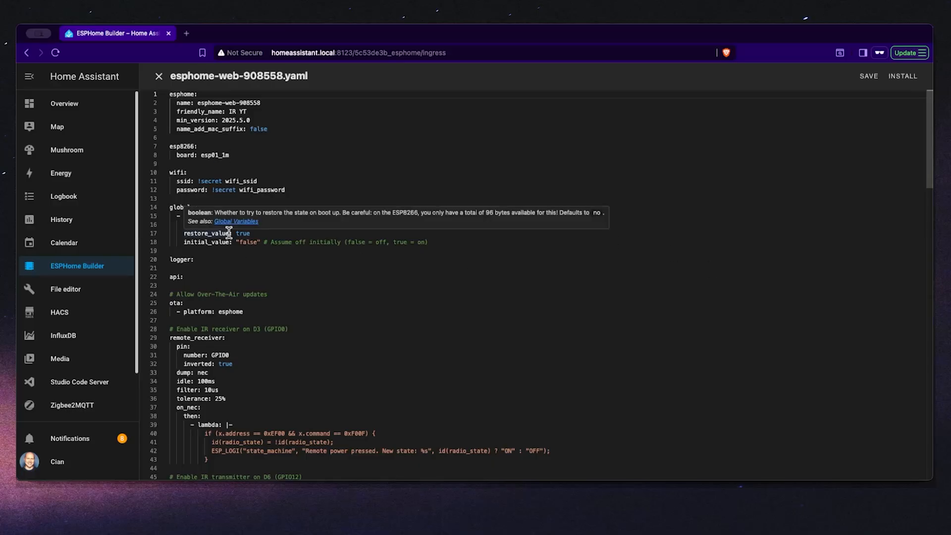
{"action": "mouse_move", "coordinate": [203, 206]}
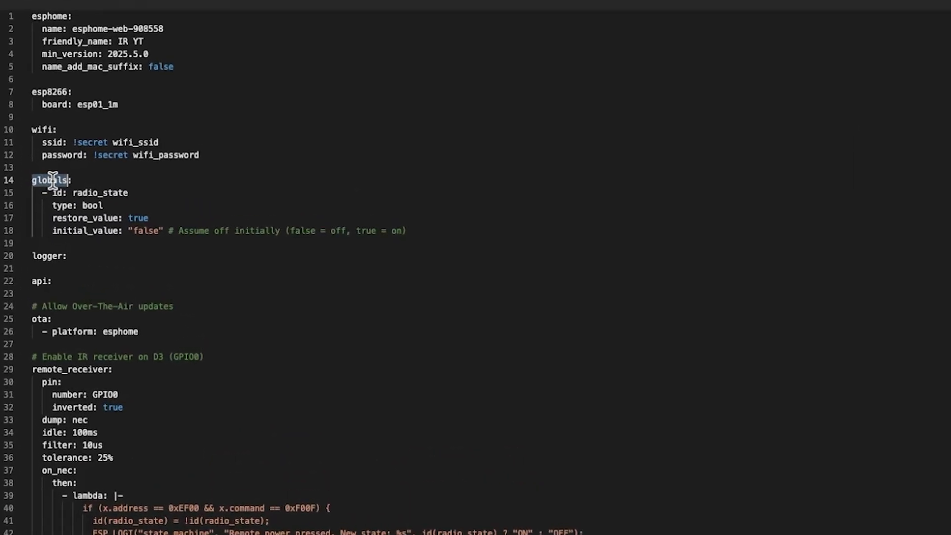
{"action": "double_click", "coordinate": [99, 193]}
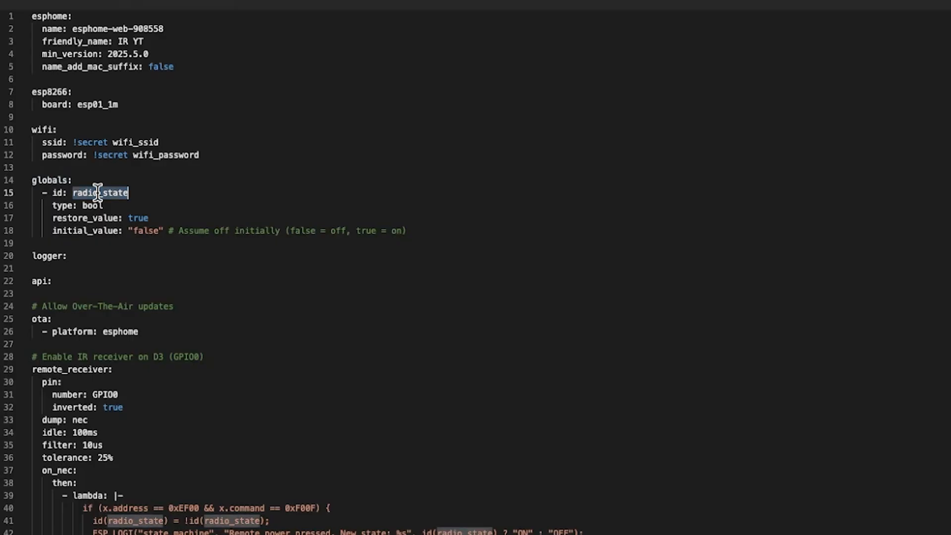
{"action": "mouse_move", "coordinate": [142, 248]}
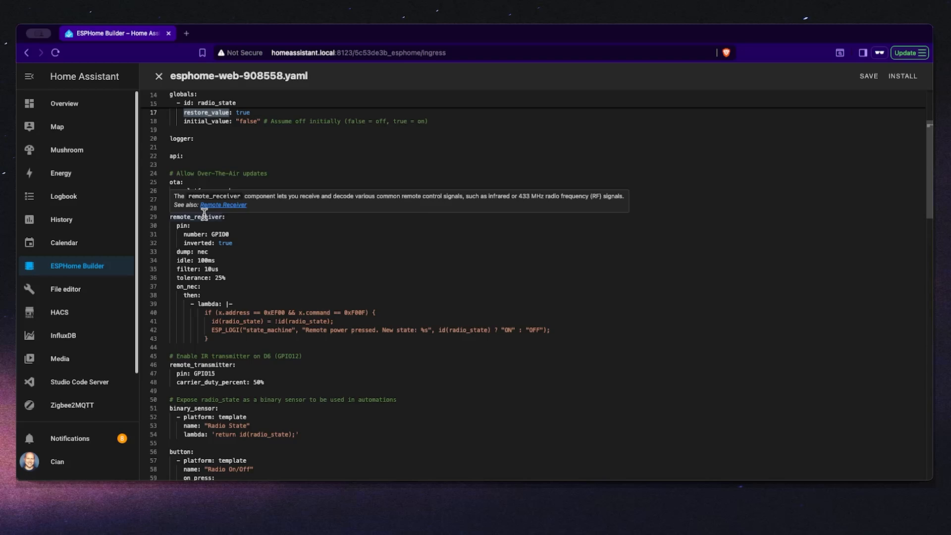
{"action": "mouse_move", "coordinate": [196, 217]}
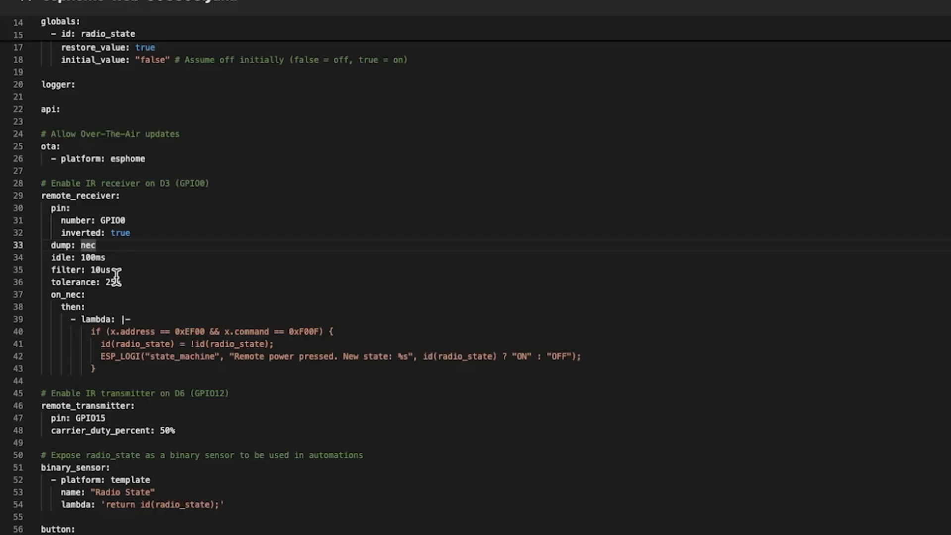
{"action": "double_click", "coordinate": [64, 295]}
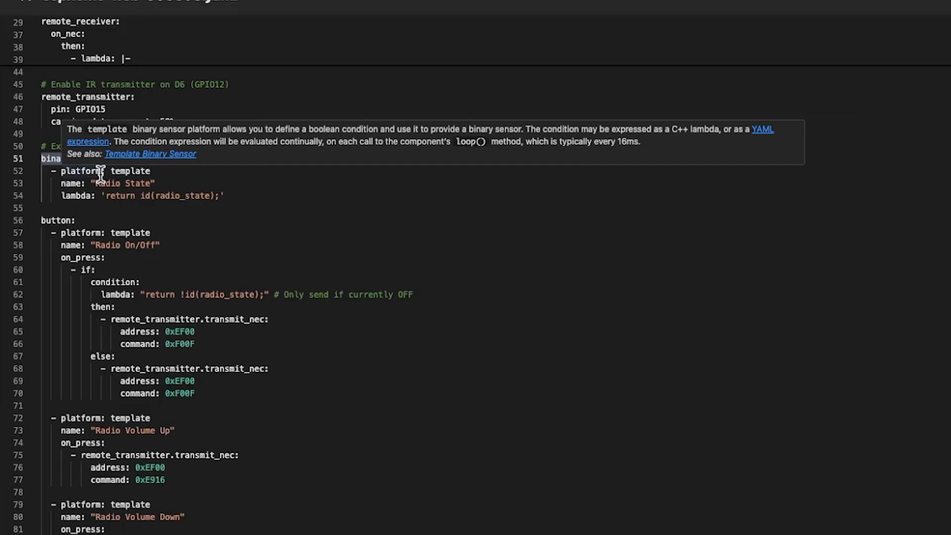
{"action": "mouse_move", "coordinate": [86, 185]}
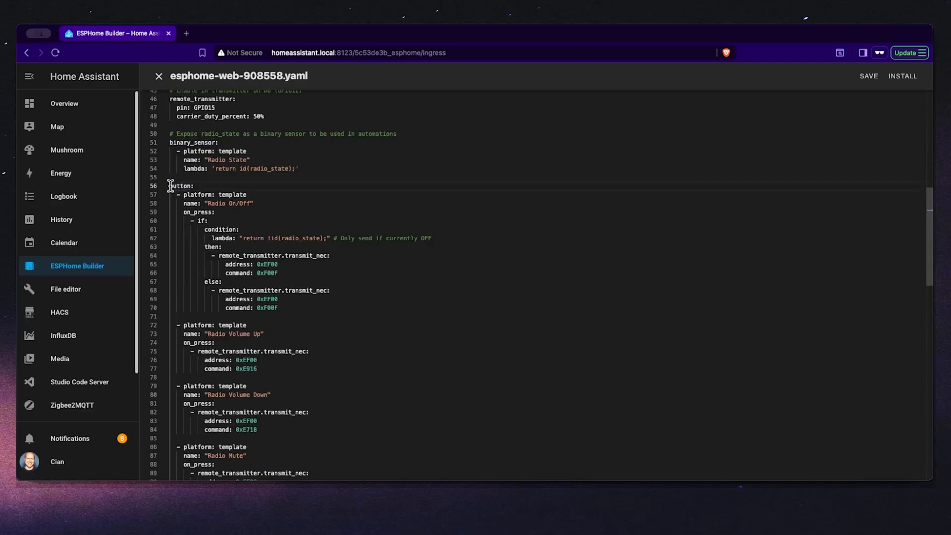
{"action": "left_click_drag", "start_coordinate": [170, 186], "coordinate": [315, 357]}
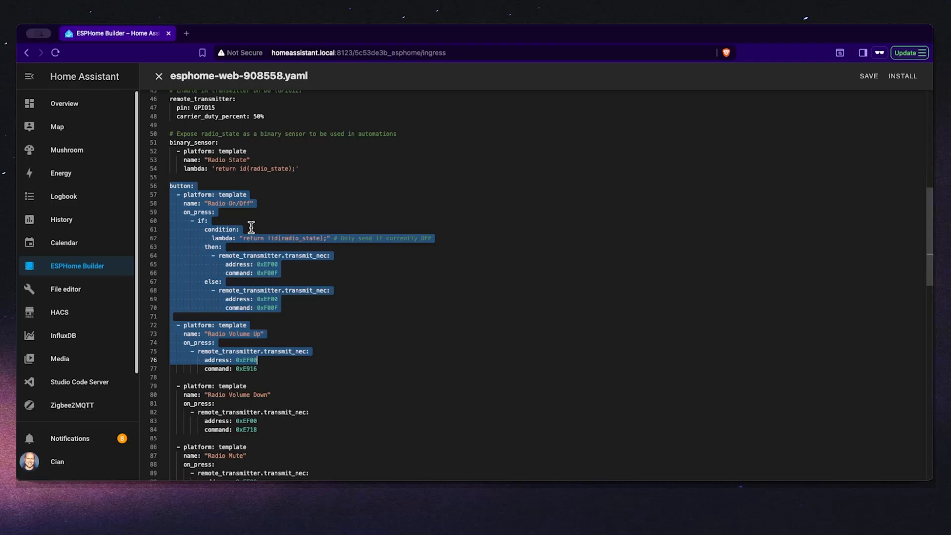
{"action": "mouse_move", "coordinate": [225, 256]}
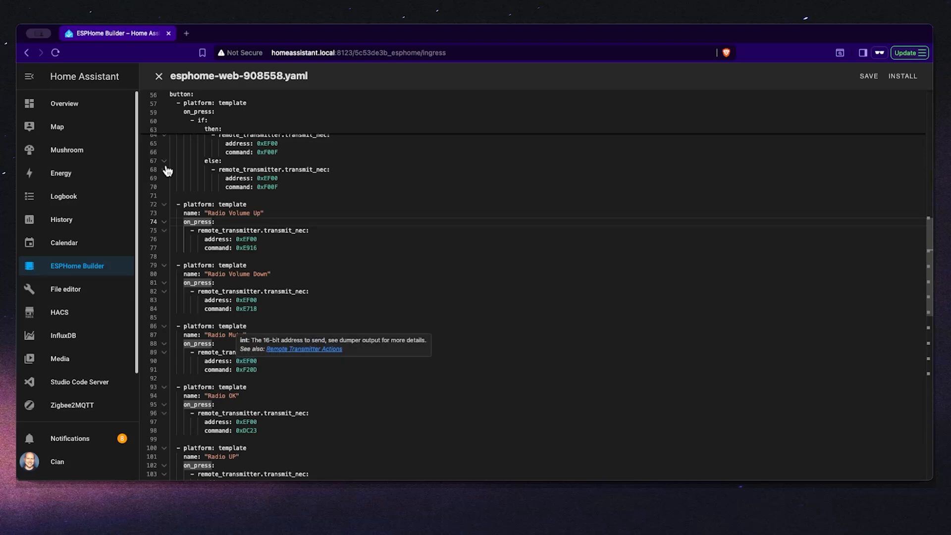
{"action": "left_click_drag", "start_coordinate": [175, 203], "coordinate": [215, 343]}
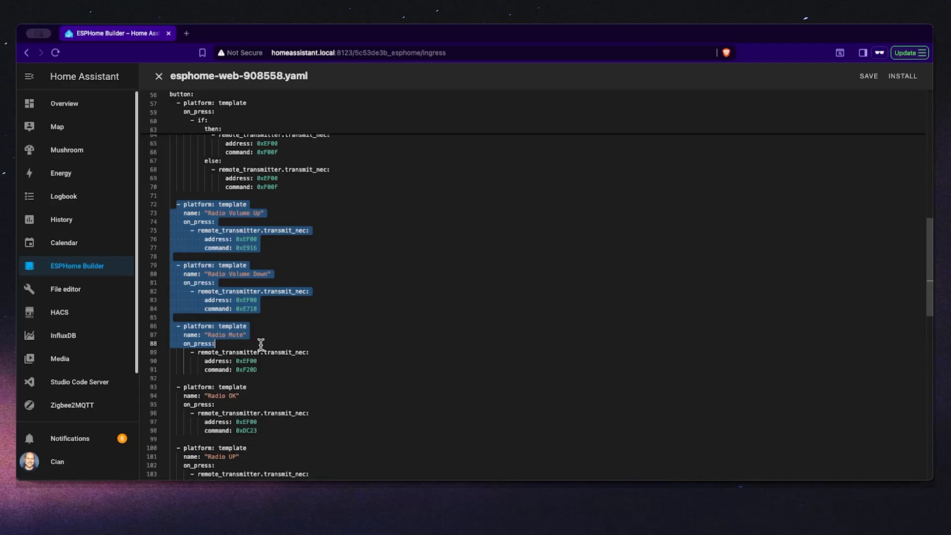
{"action": "mouse_move", "coordinate": [266, 340]}
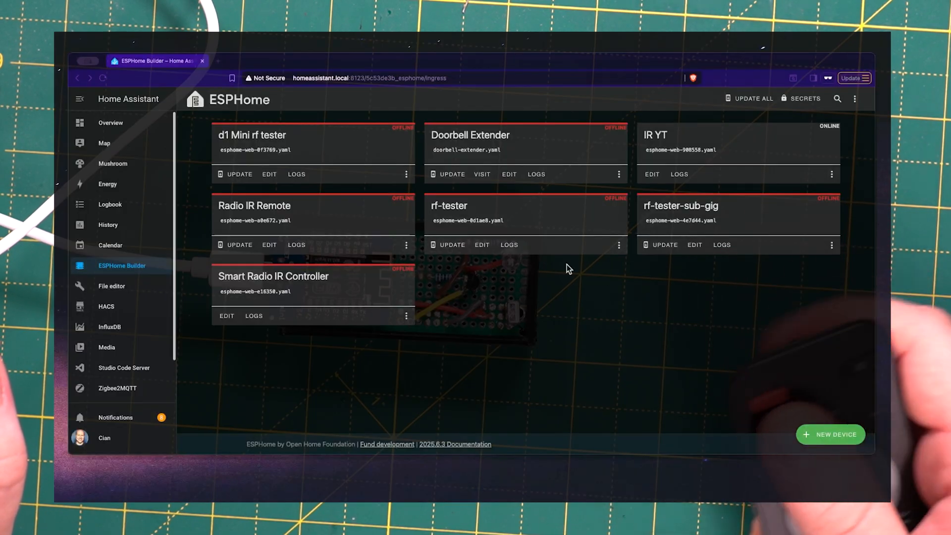
Stream IR YT's live logs wirelessly to watch remote power presses toggle Radio State
{"action": "left_click", "coordinate": [509, 244]}
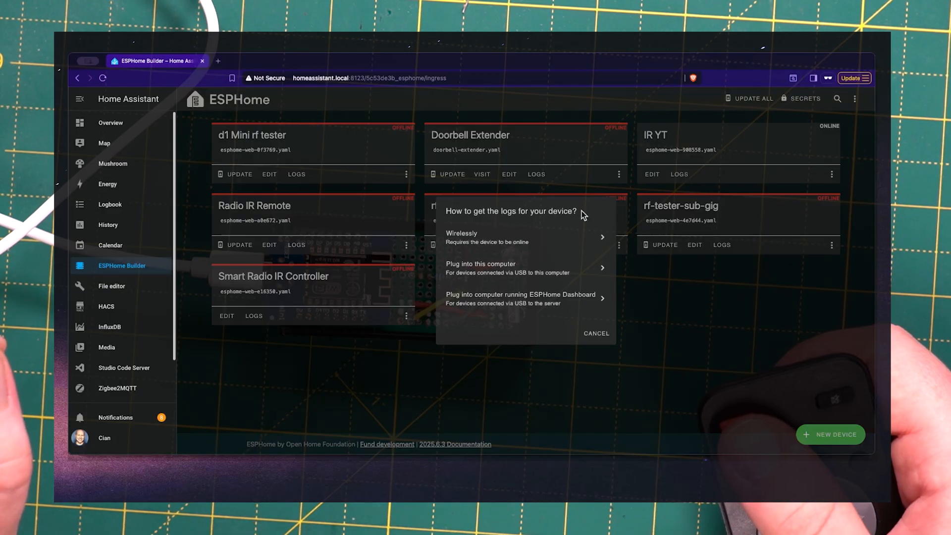
{"action": "left_click", "coordinate": [486, 237]}
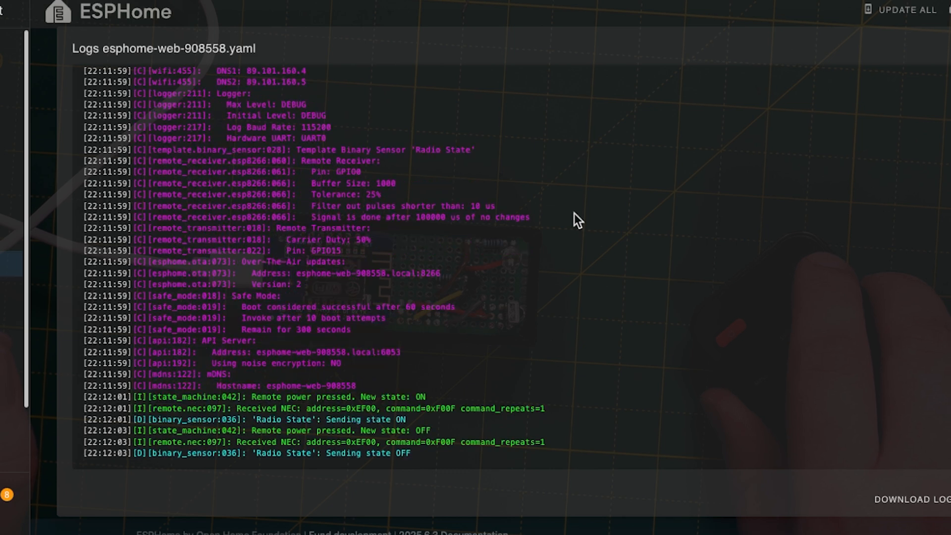
{"action": "mouse_move", "coordinate": [388, 306]}
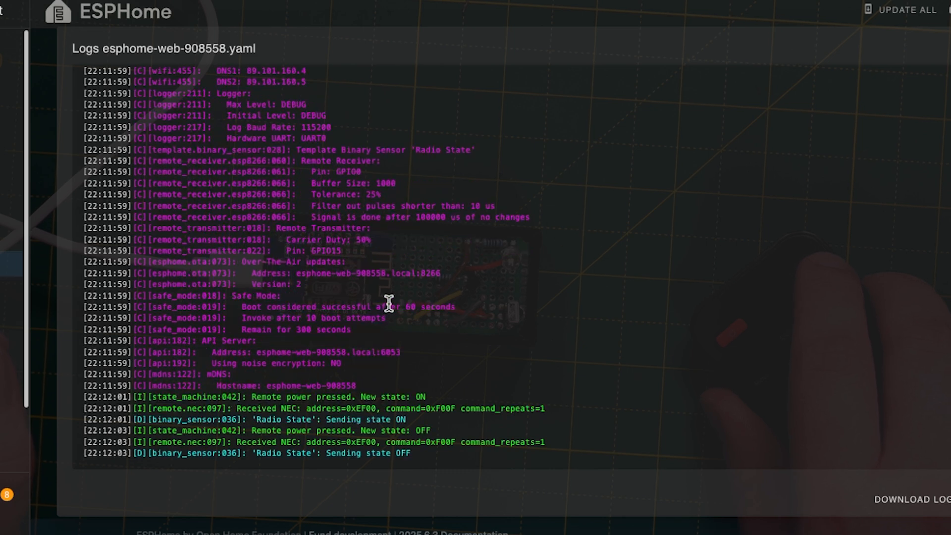